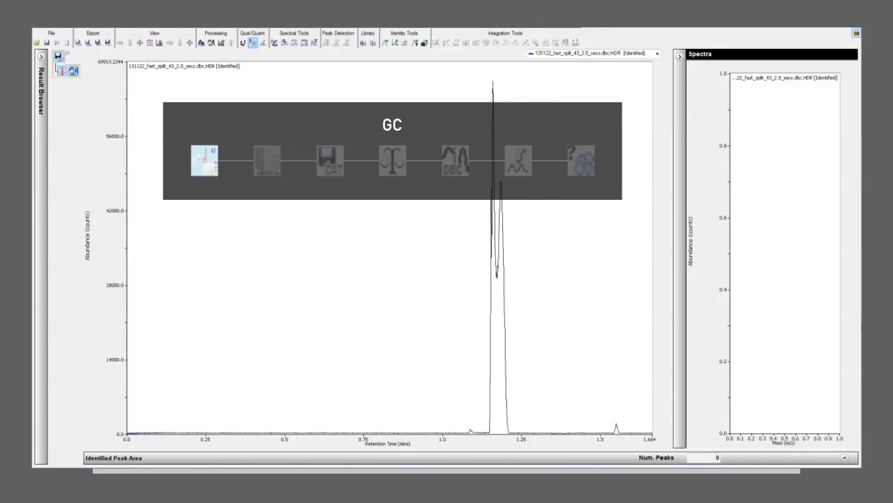
# Step: Step the workflow overview from GC through centroiding and baseline compensation to integration and deconvolution
pyautogui.click(267, 160)
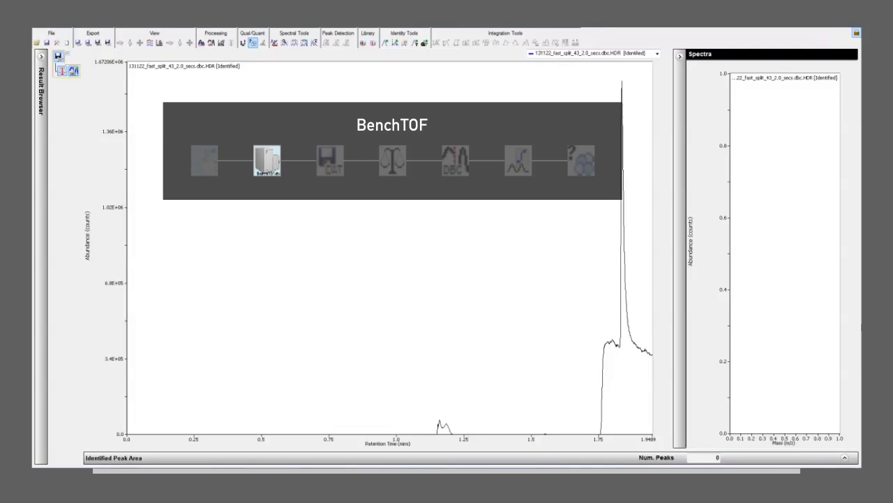
pyautogui.click(329, 160)
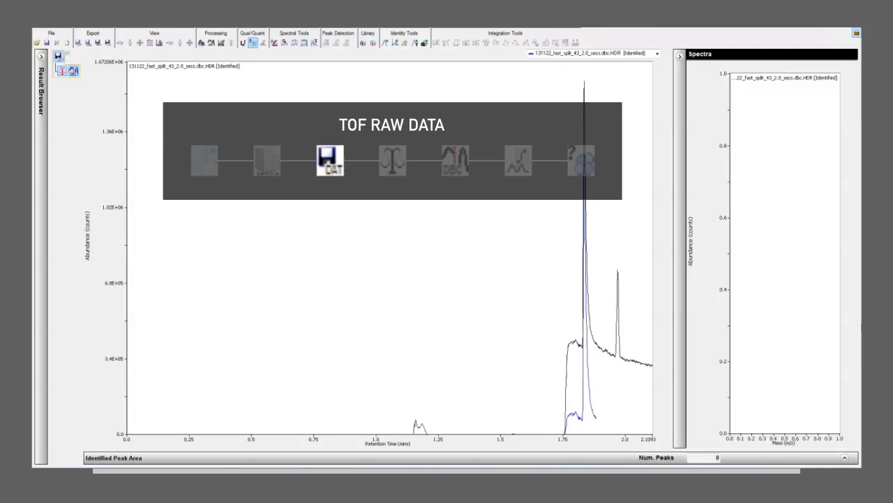
pyautogui.click(392, 160)
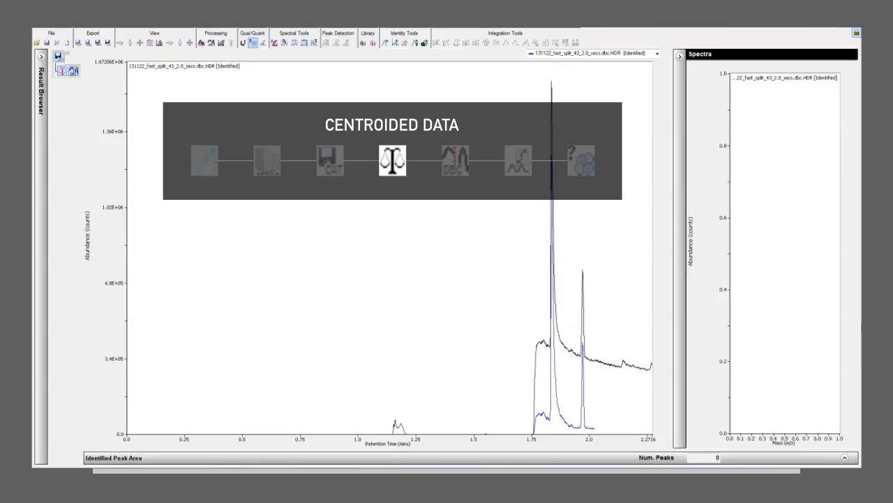
pyautogui.click(454, 161)
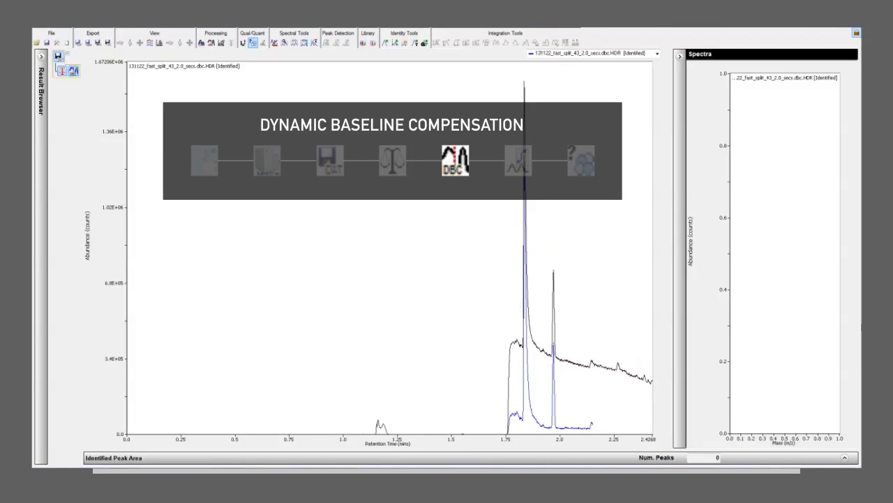
pyautogui.click(518, 160)
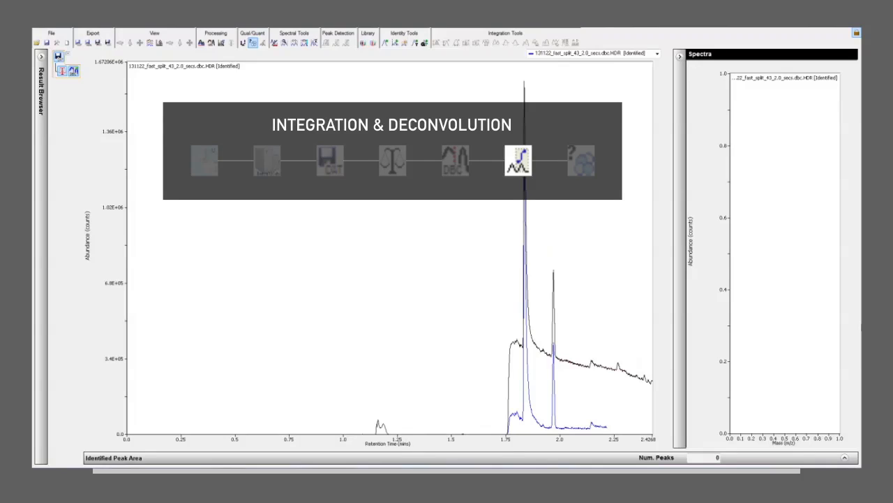